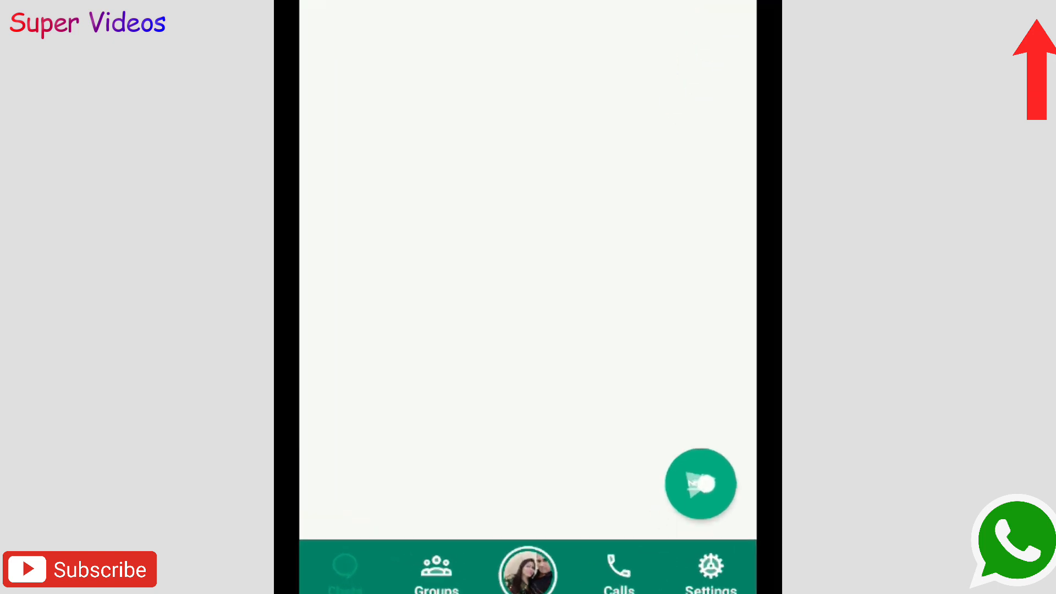
Show the group chat list, including C2 The Cambridge School and Free Fire Team.
click(701, 483)
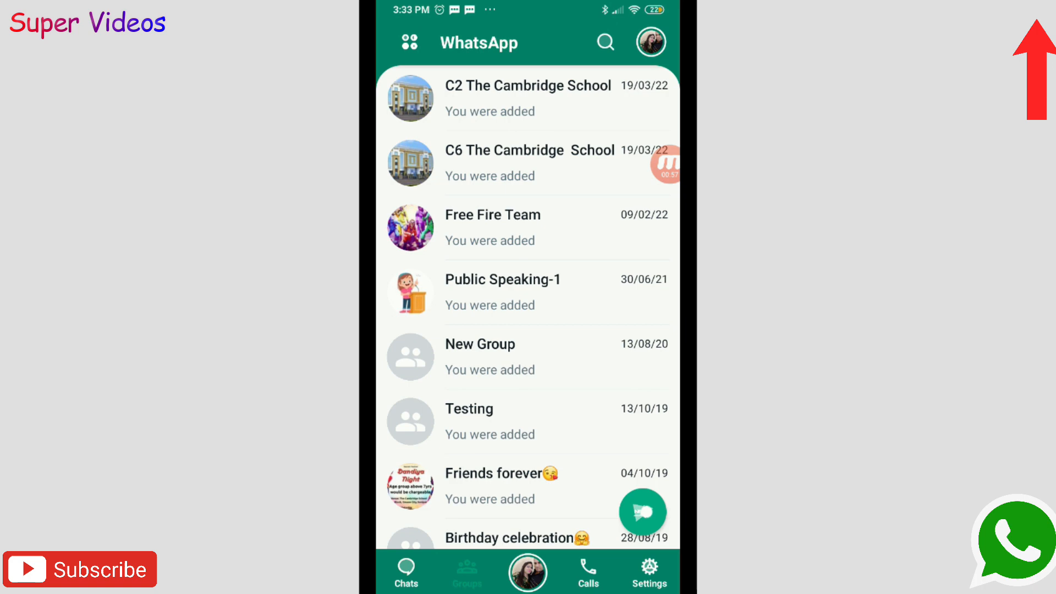
Scroll the modded settings down to Home Layout, Application Theme, Background Color and themes store.
scroll(down, 3)
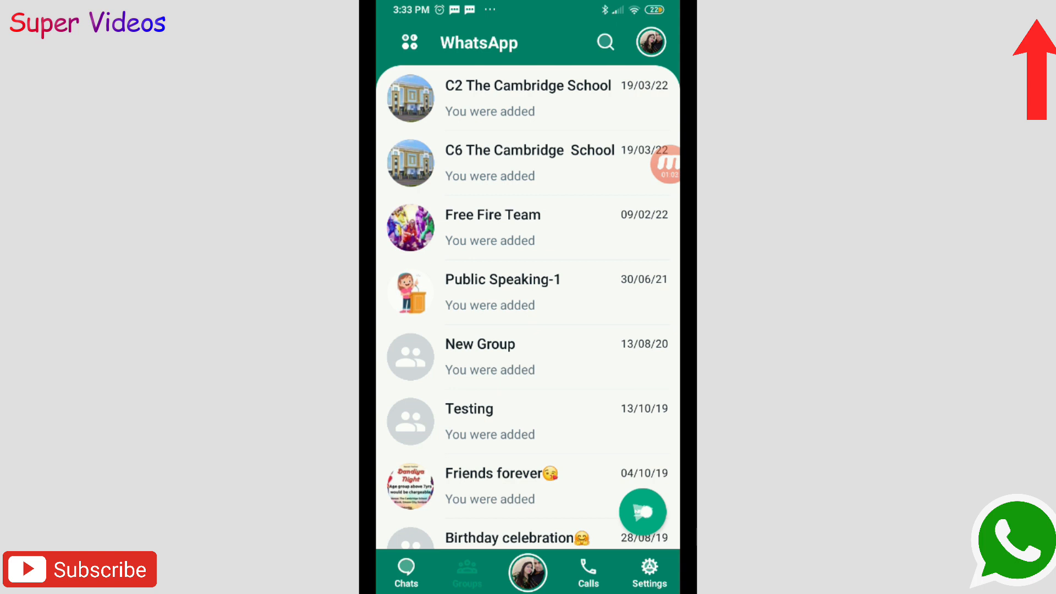
scroll(down, 3)
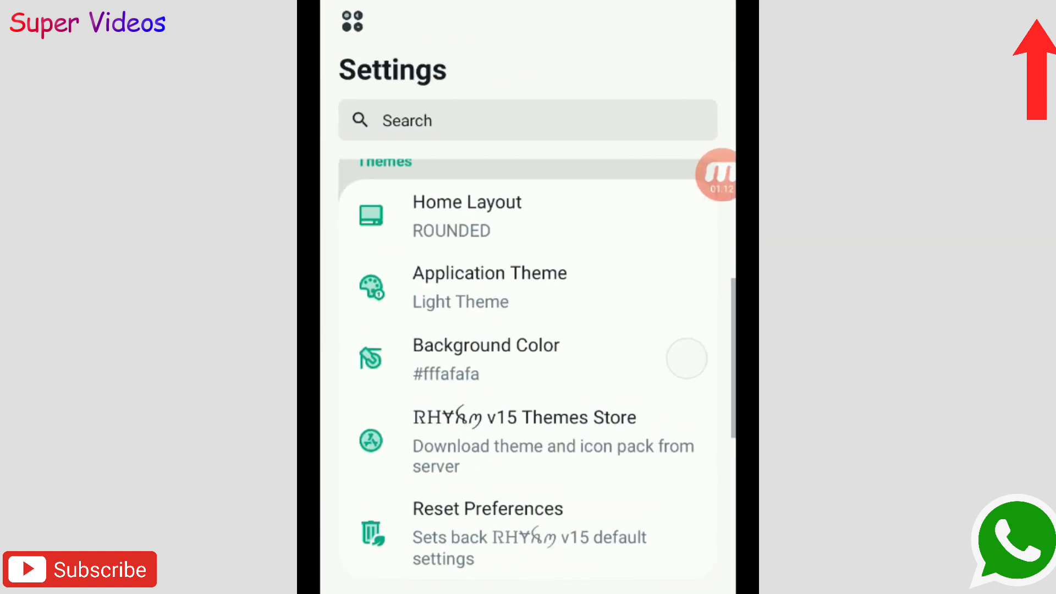
Scroll through the Universal Color settings, then leave WhatsApp for the home screen.
scroll(down, 3)
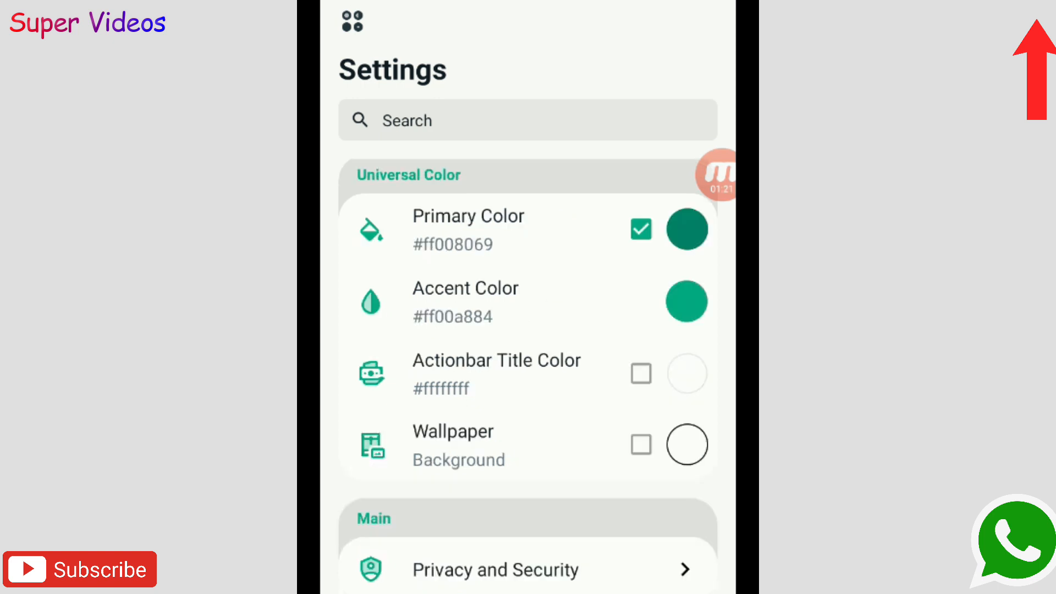
scroll(down, 3)
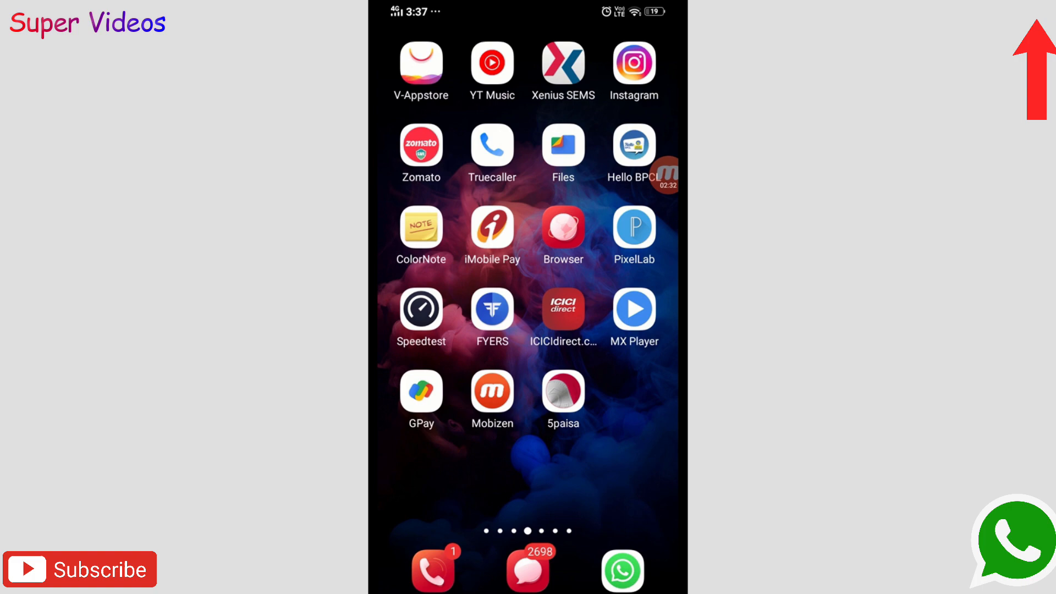
Launch WhatsApp and scroll through the contact's chat of binary-digit messages.
click(621, 570)
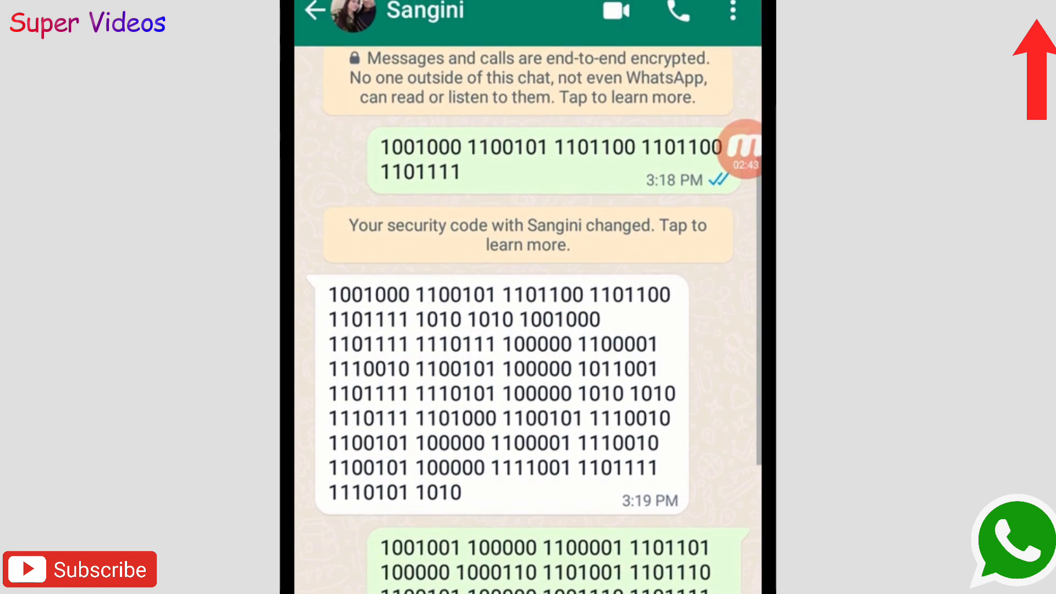
scroll(down, 3)
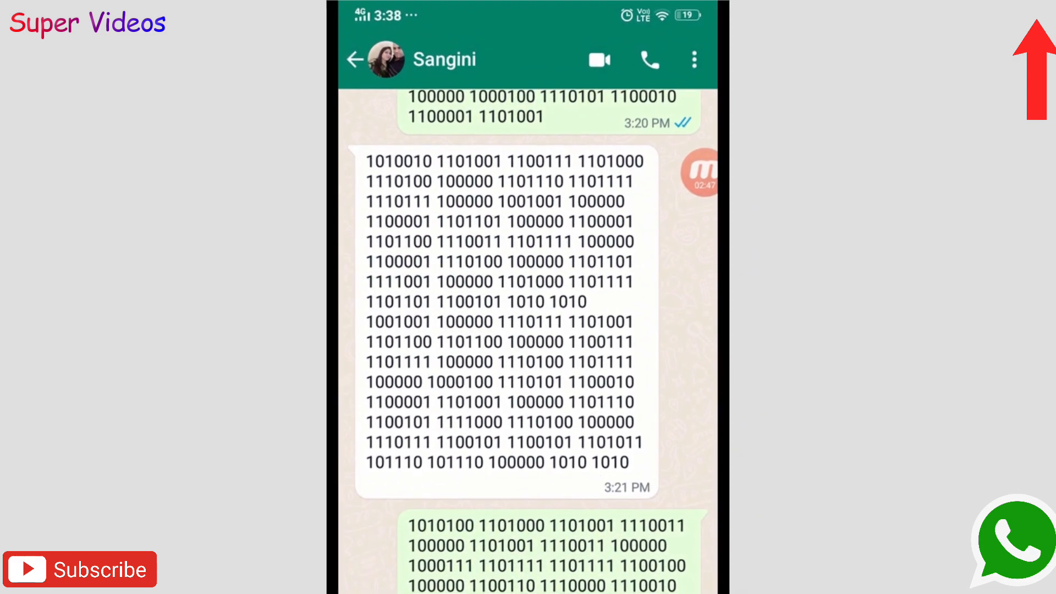
scroll(down, 3)
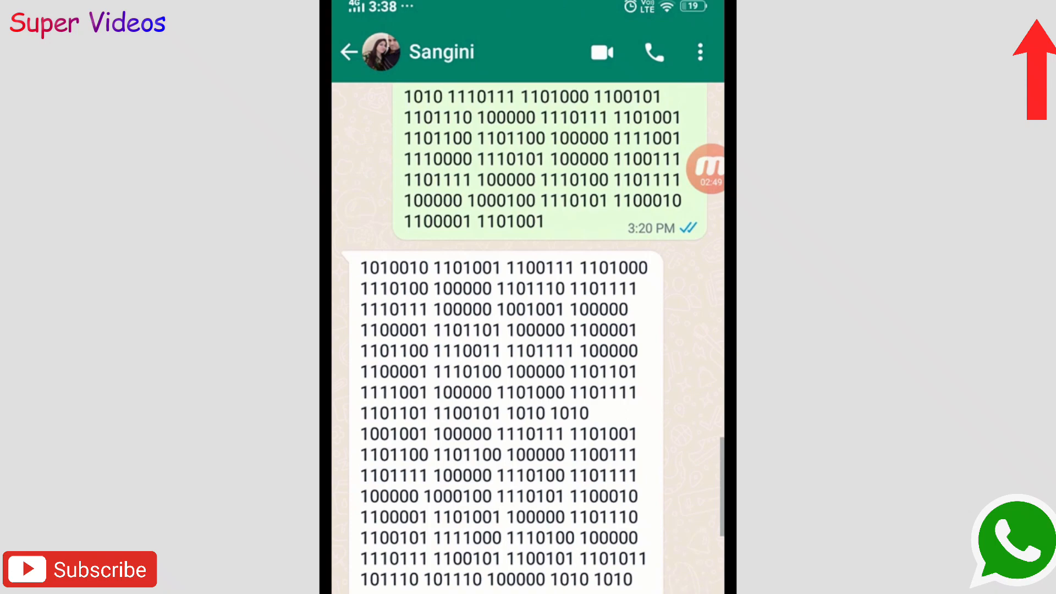
scroll(down, 3)
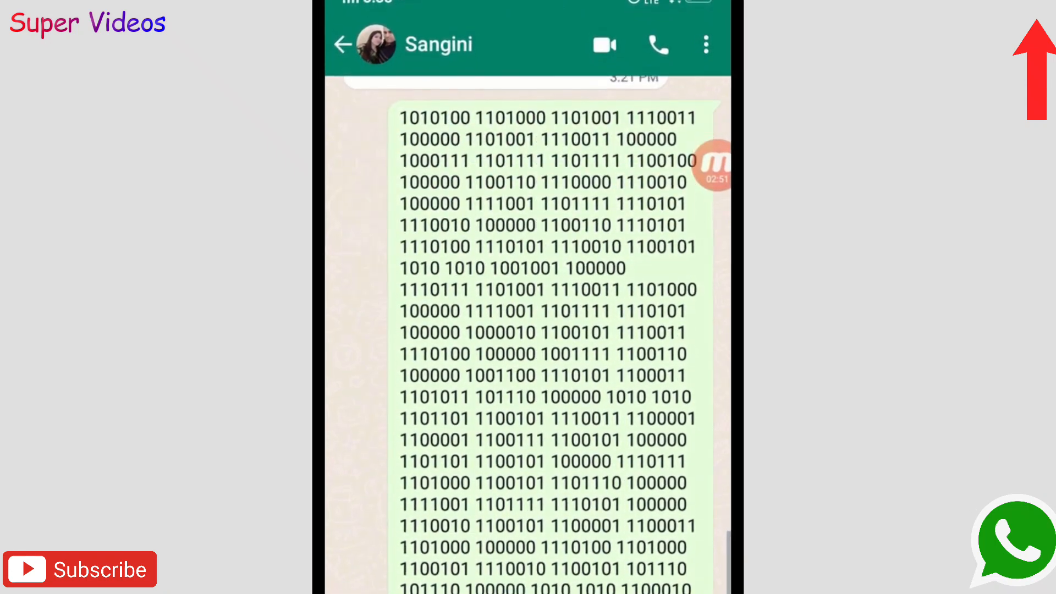
scroll(down, 3)
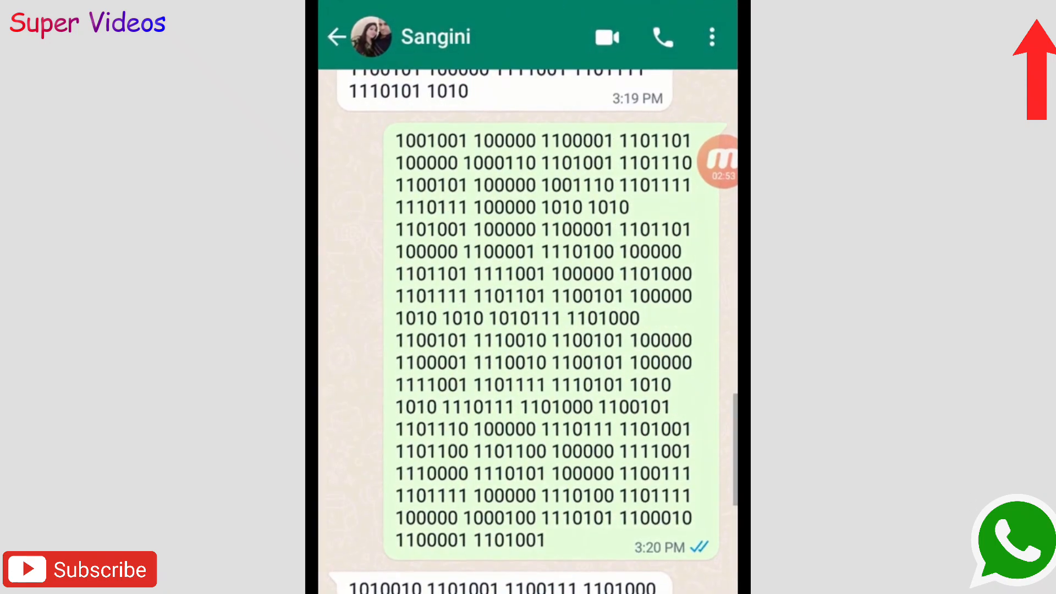
scroll(down, 3)
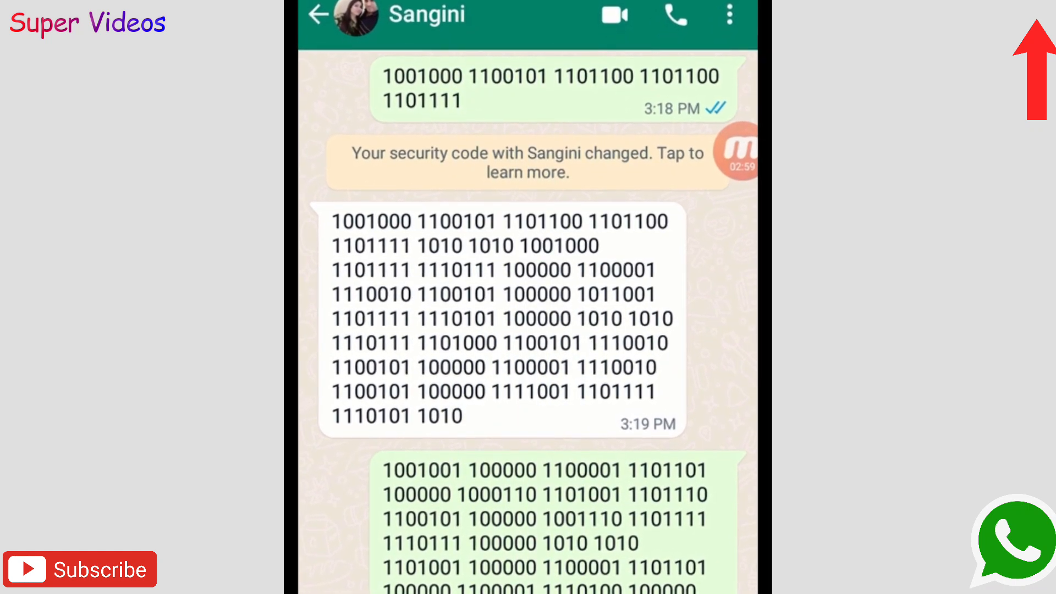
scroll(down, 3)
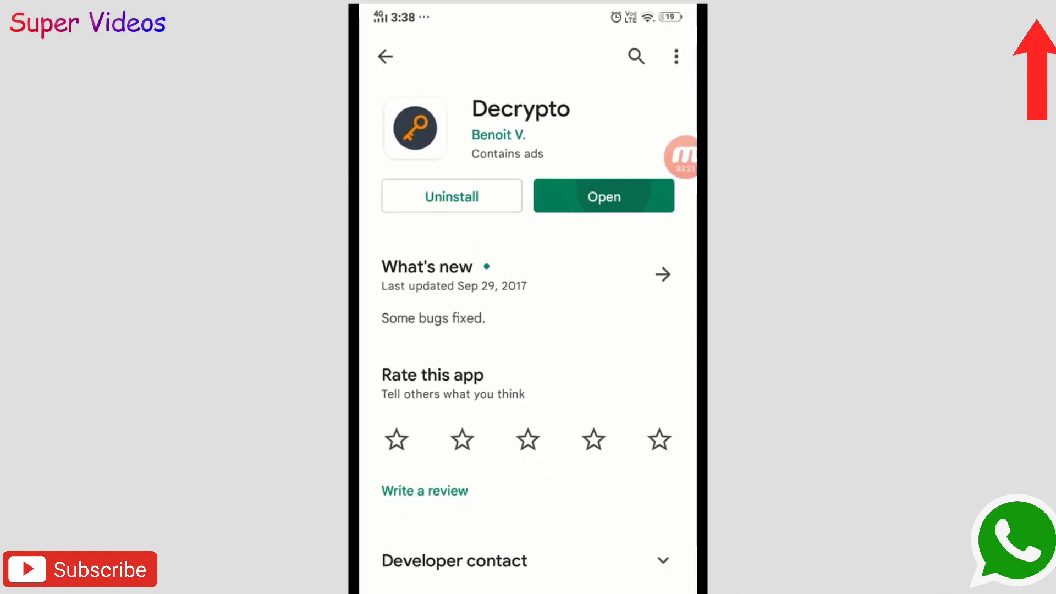
Launch the installed Decrypto app from its Play Store page.
click(604, 196)
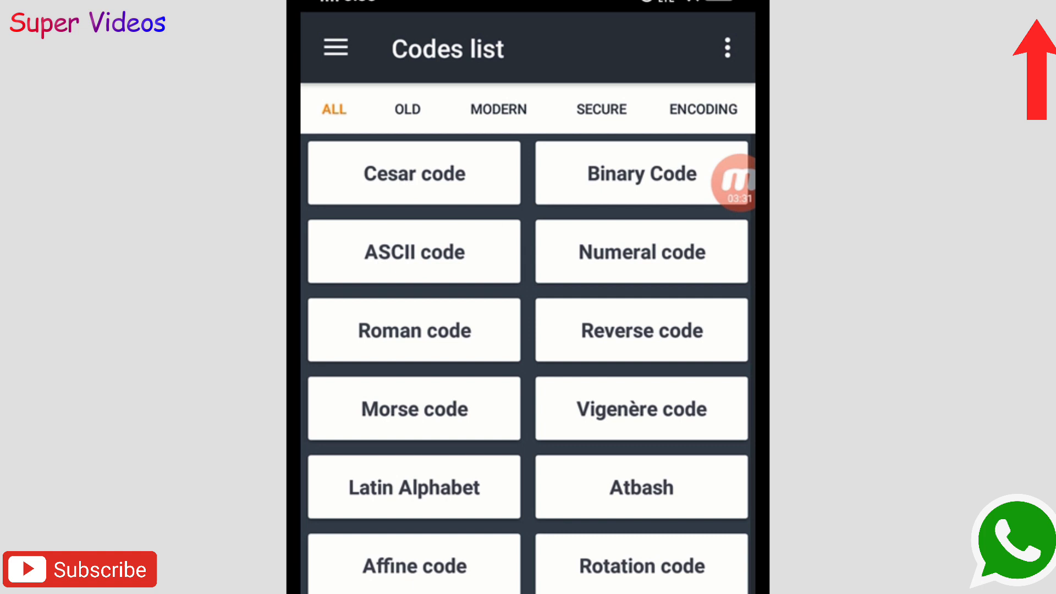
Encode 'Hi how are you' with Binary Code and copy the entire binary output.
click(414, 172)
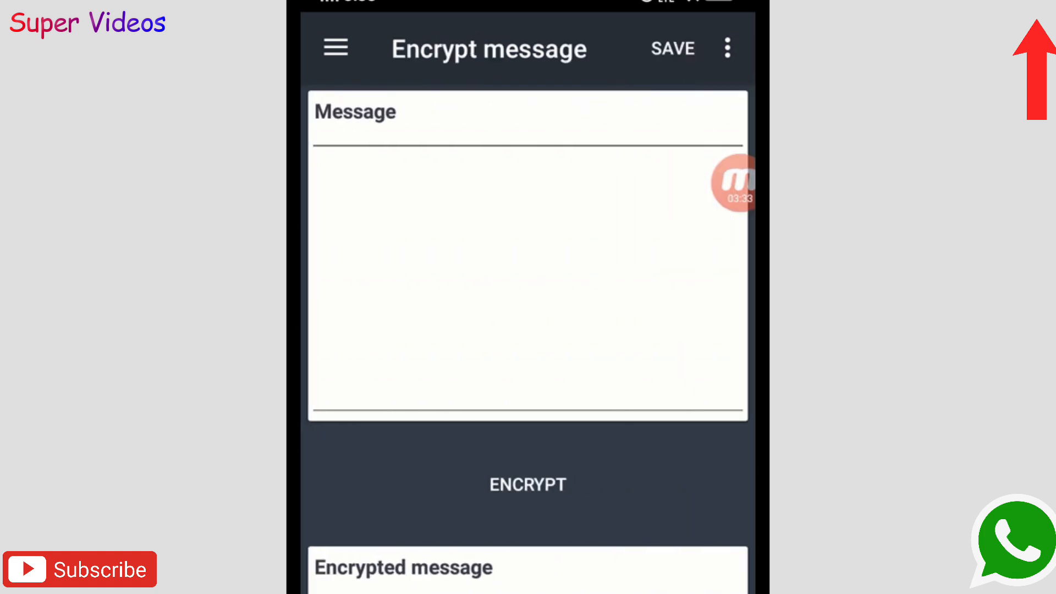
click(527, 283)
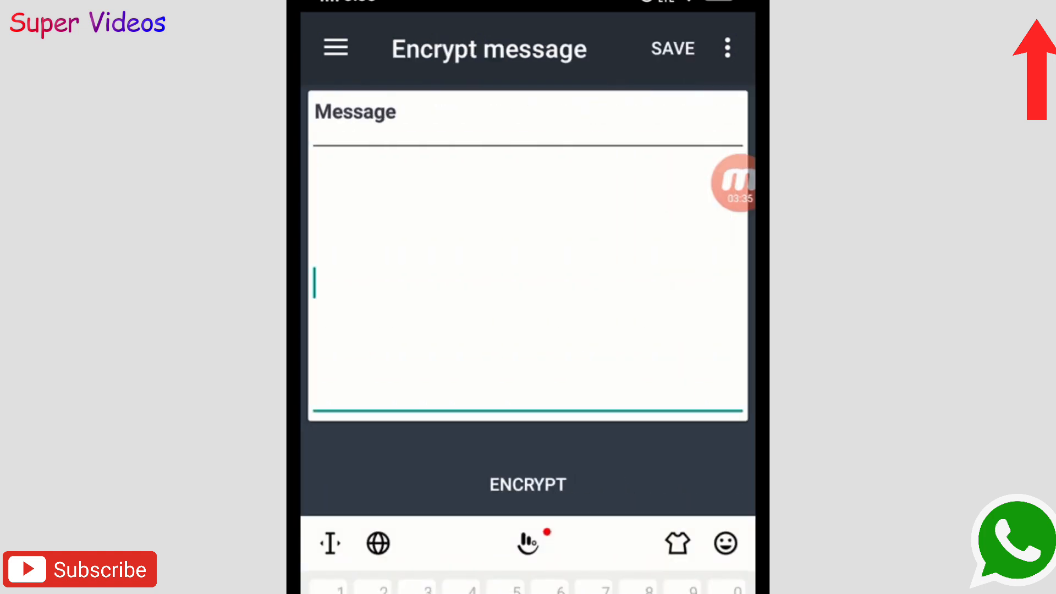
text(H)
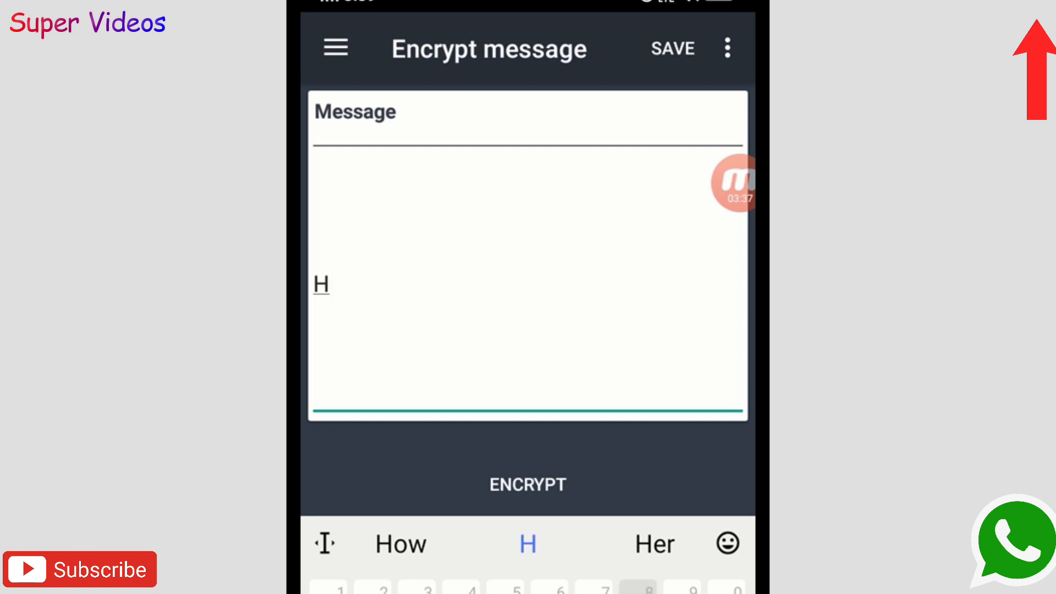
text(i)
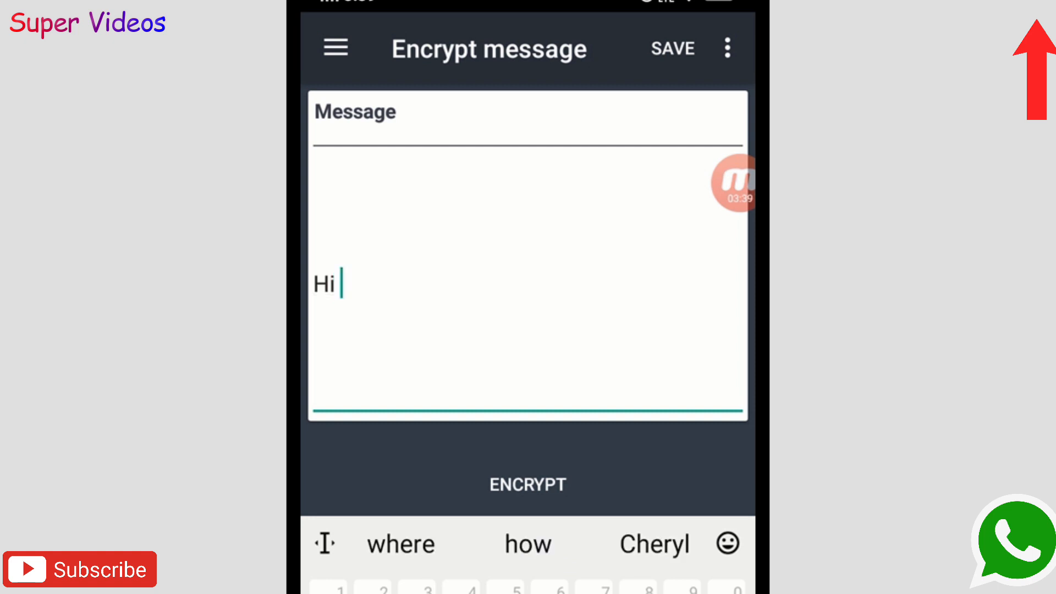
text(how are you)
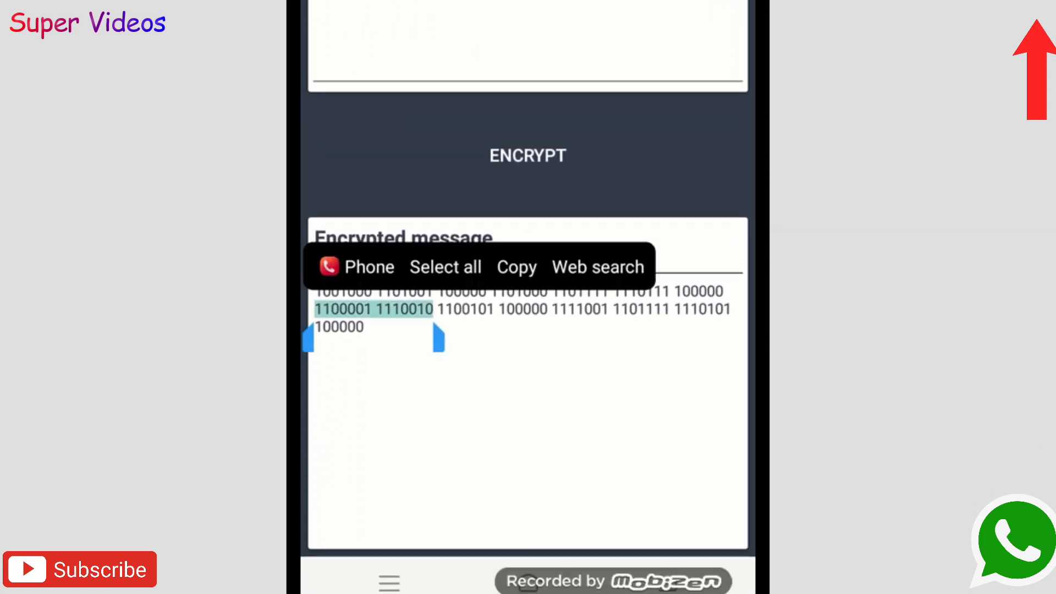
click(444, 267)
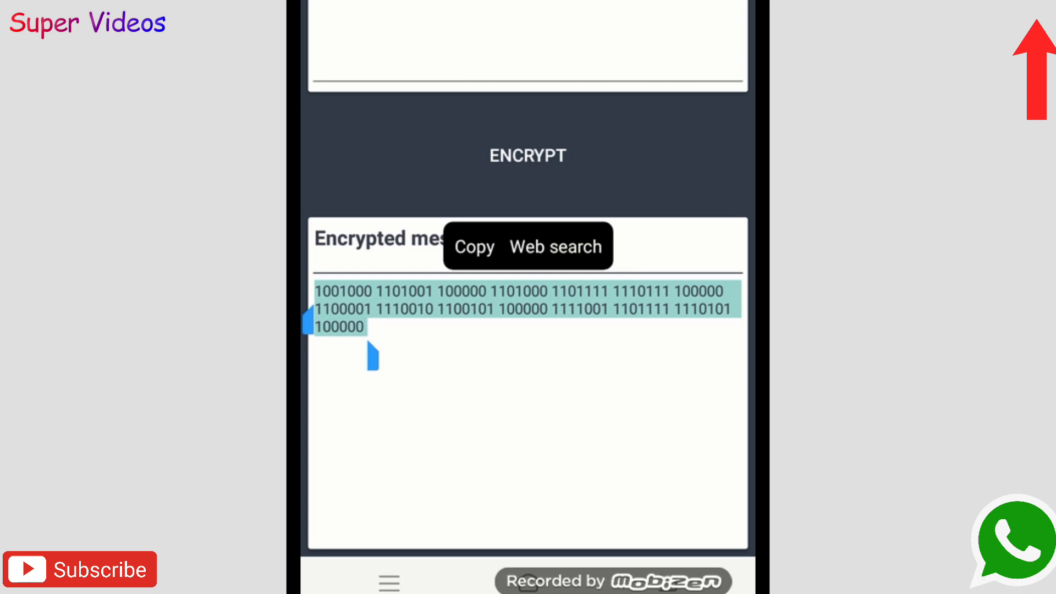
click(475, 246)
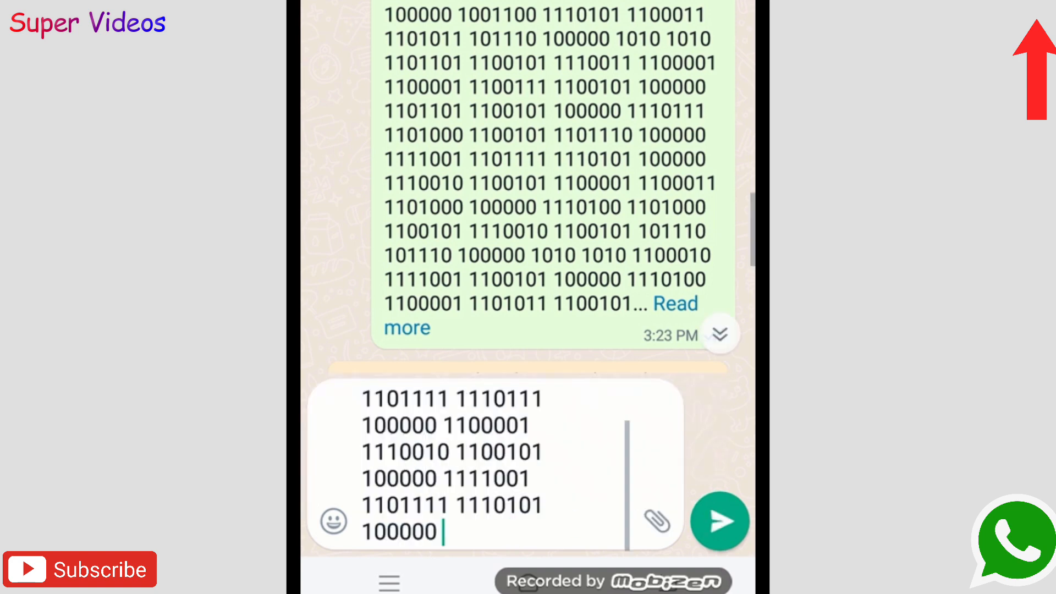
Send the pasted binary greeting in the WhatsApp chat.
click(720, 521)
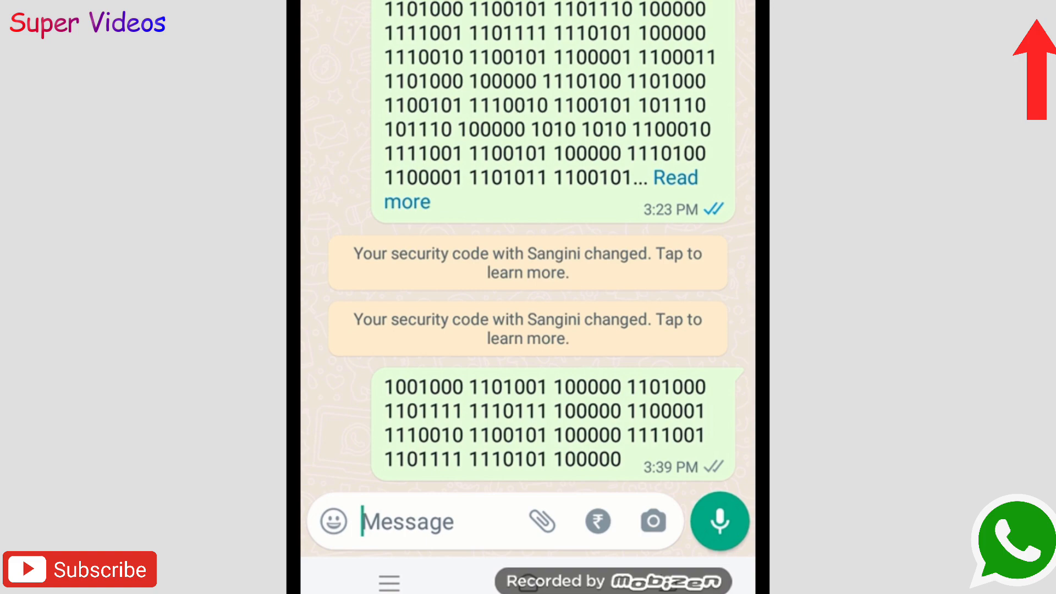
scroll(down, 3)
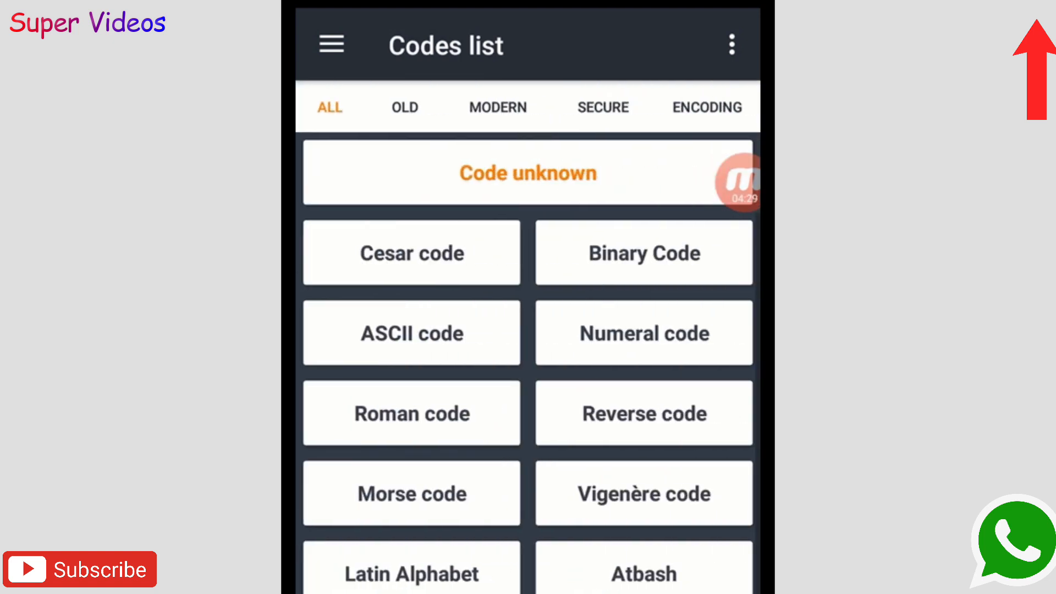
Decode the binary reply with Binary Code, reading 'I am Fine Now' and 'Where are you'.
click(527, 172)
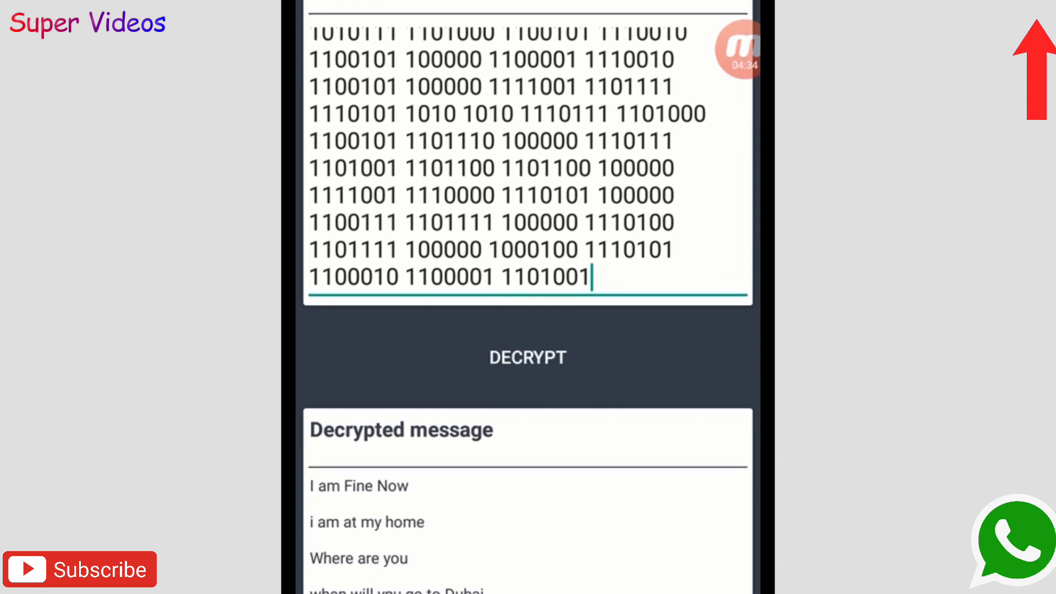
scroll(down, 3)
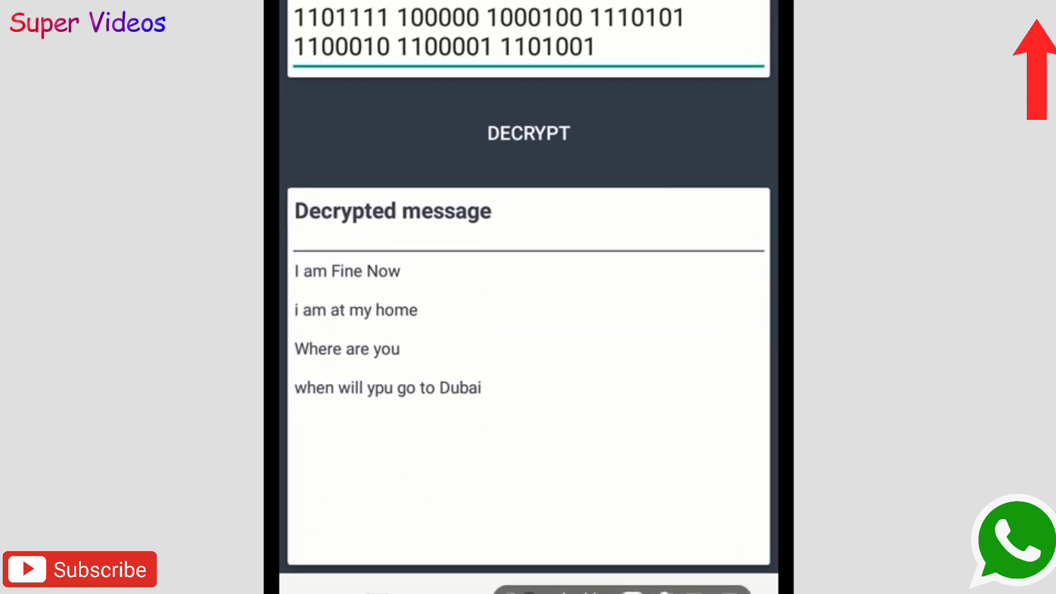
scroll(down, 3)
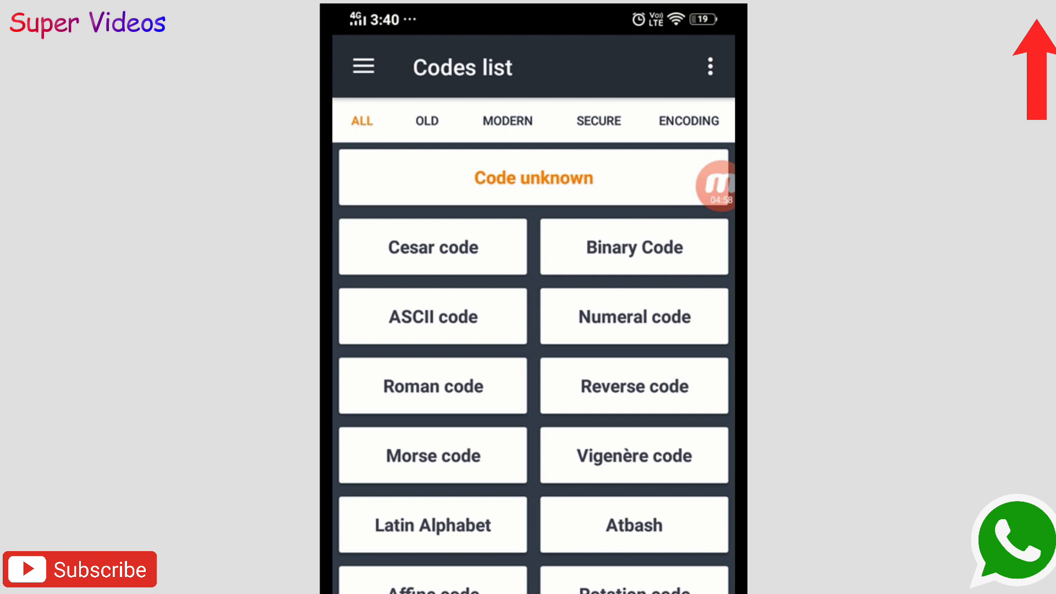
Open Decrypto's hamburger menu listing Encrypt, Decrypt, Encrypt File and Decrypt File.
click(362, 67)
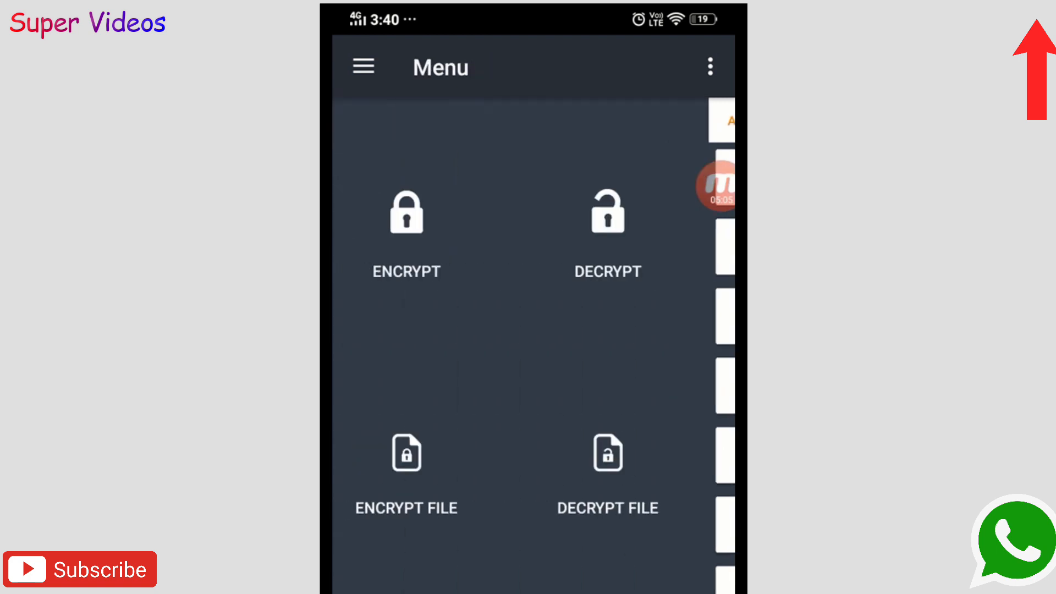